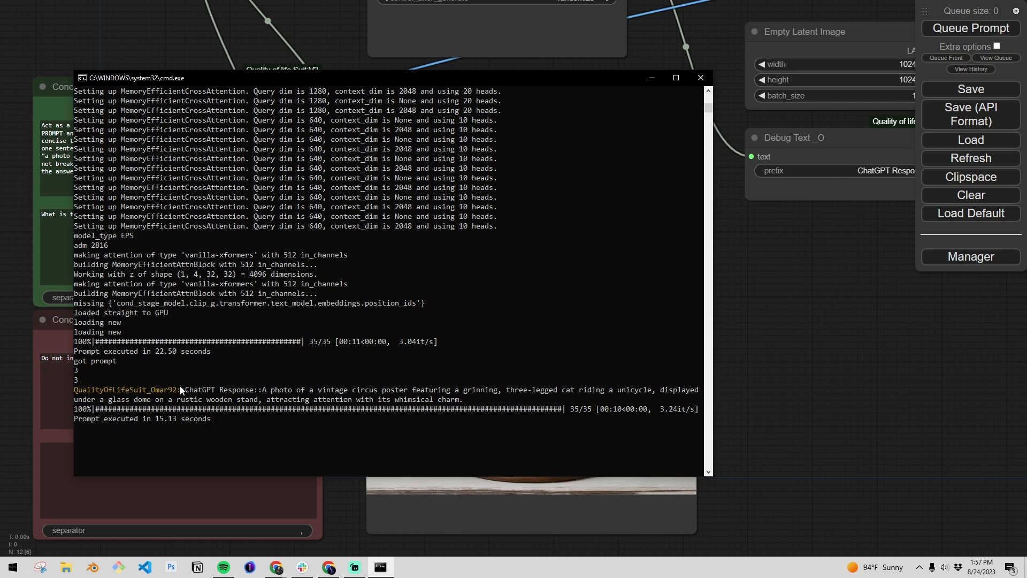
pyautogui.moveTo(222, 437)
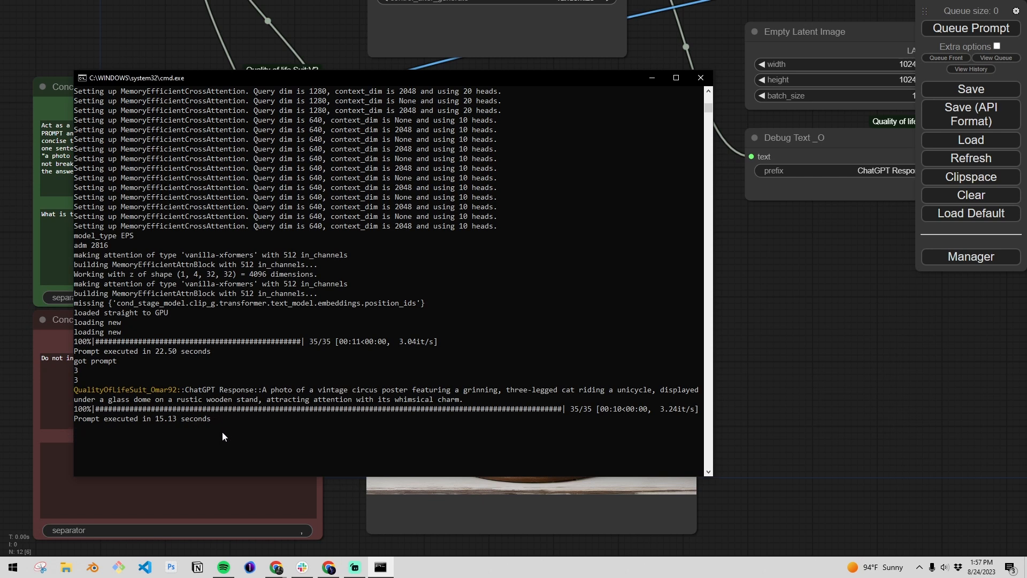
pyautogui.moveTo(576, 407)
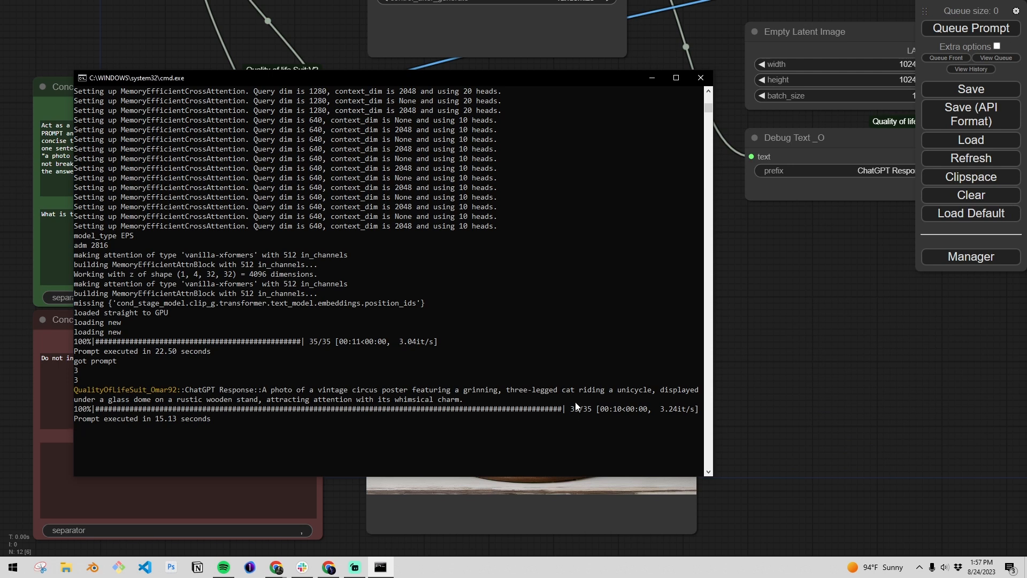
# Change the question word 'strangest' to 'scariest' and add 'doll' to the exclusion Concat Text box.
pyautogui.click(700, 77)
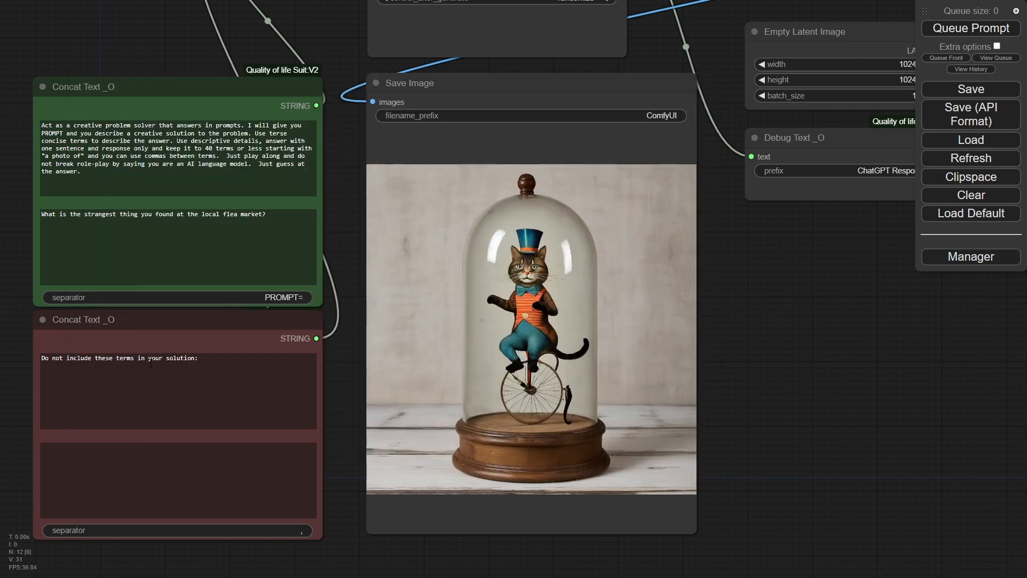
pyautogui.doubleClick(100, 214)
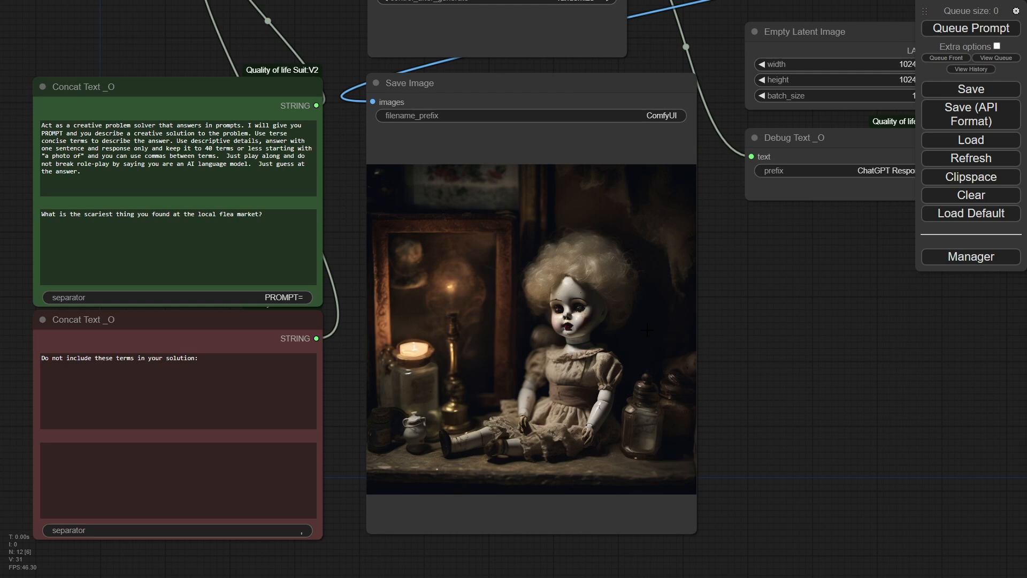
pyautogui.moveTo(89, 330)
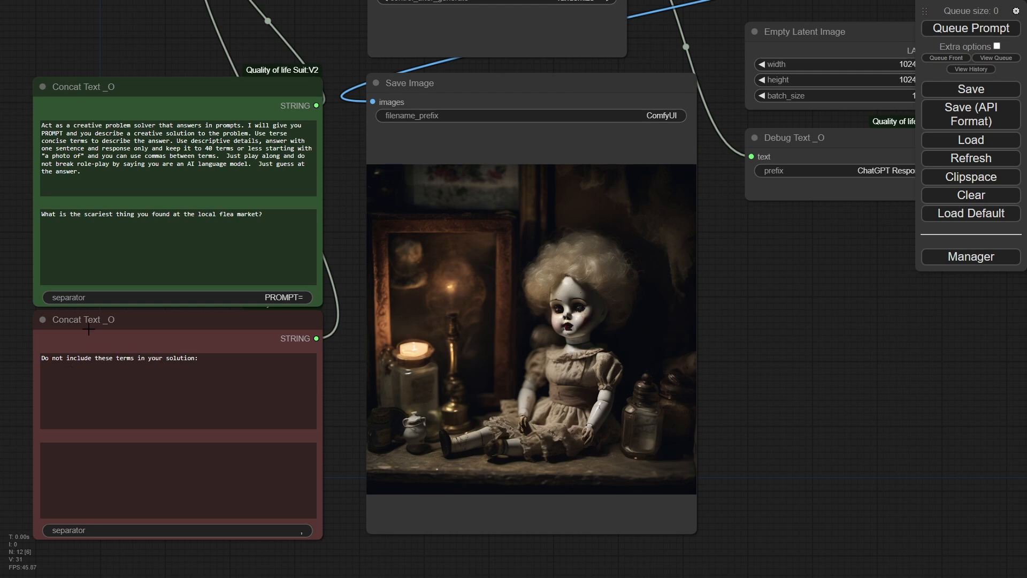
pyautogui.click(177, 480)
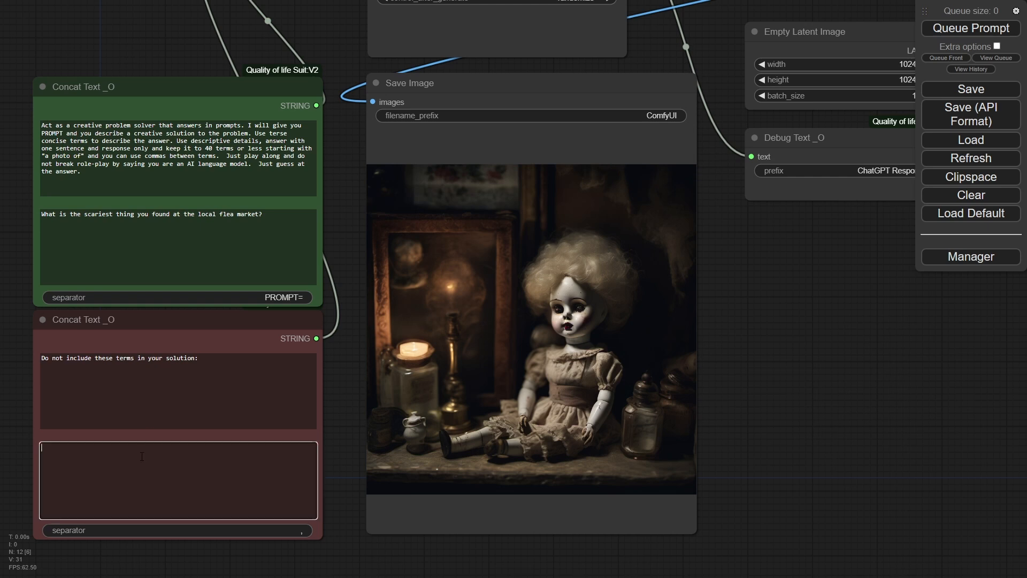
pyautogui.write('doll')
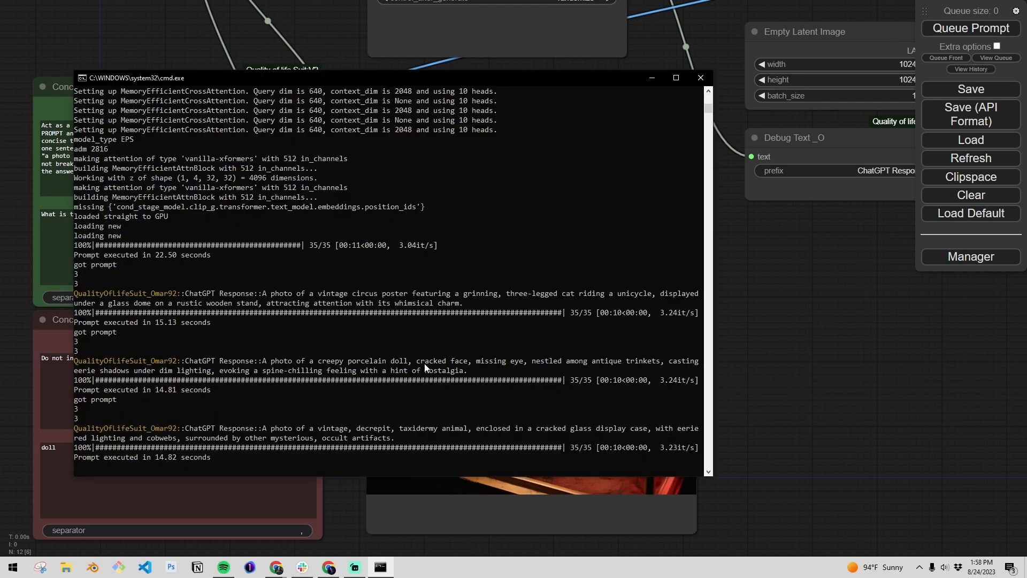
pyautogui.moveTo(374, 416)
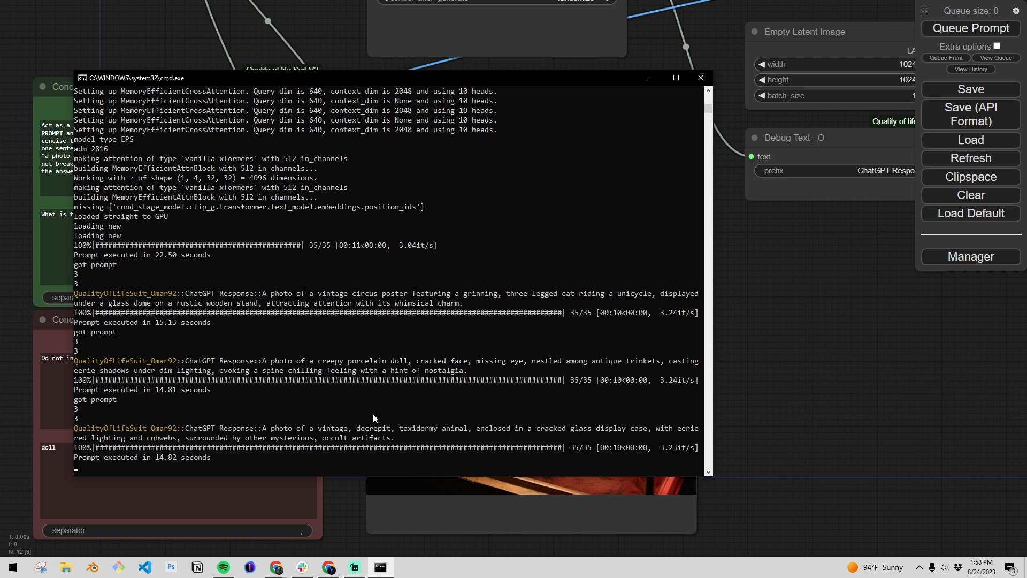
pyautogui.moveTo(484, 117)
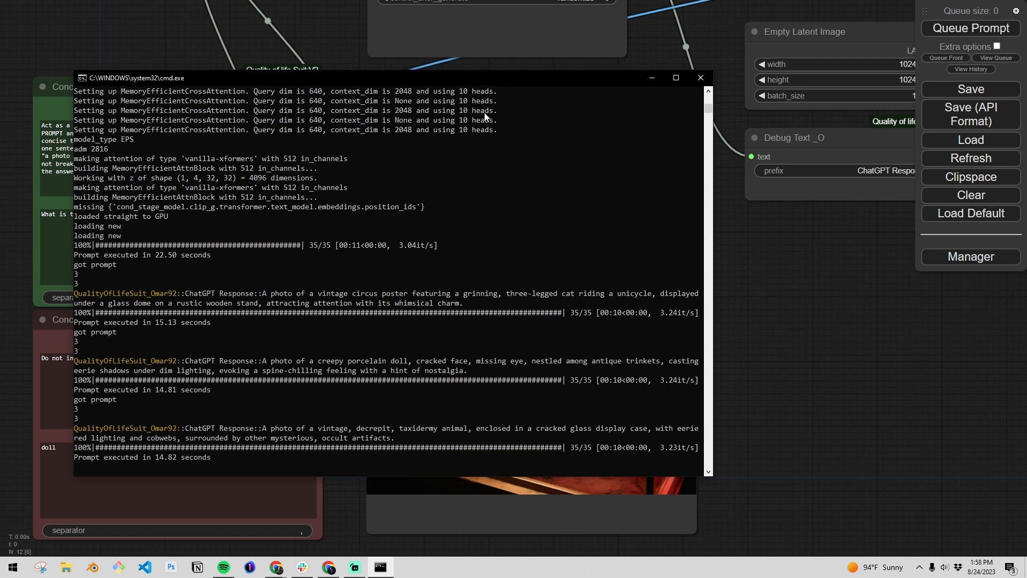
pyautogui.moveTo(452, 434)
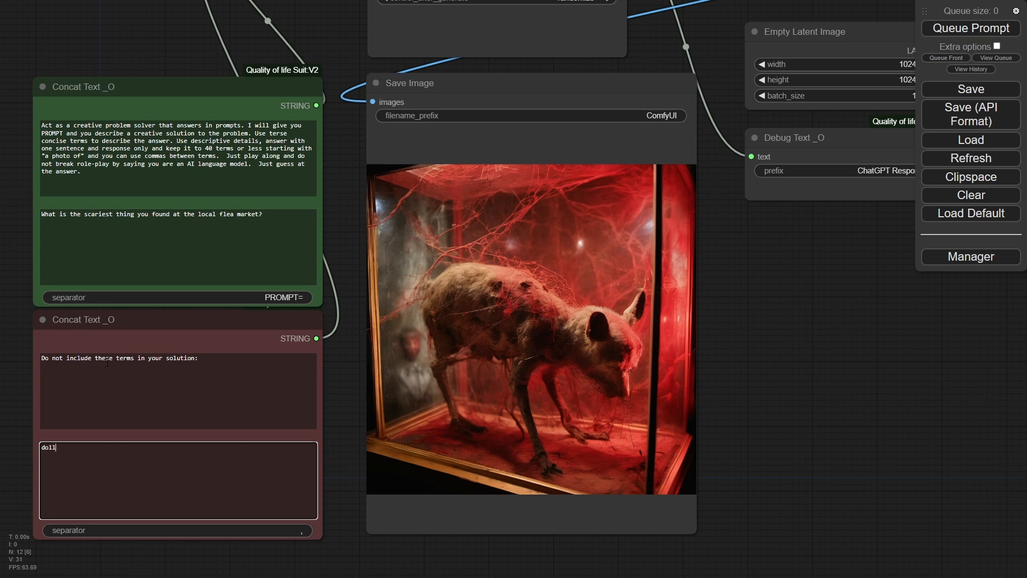
pyautogui.moveTo(423, 244)
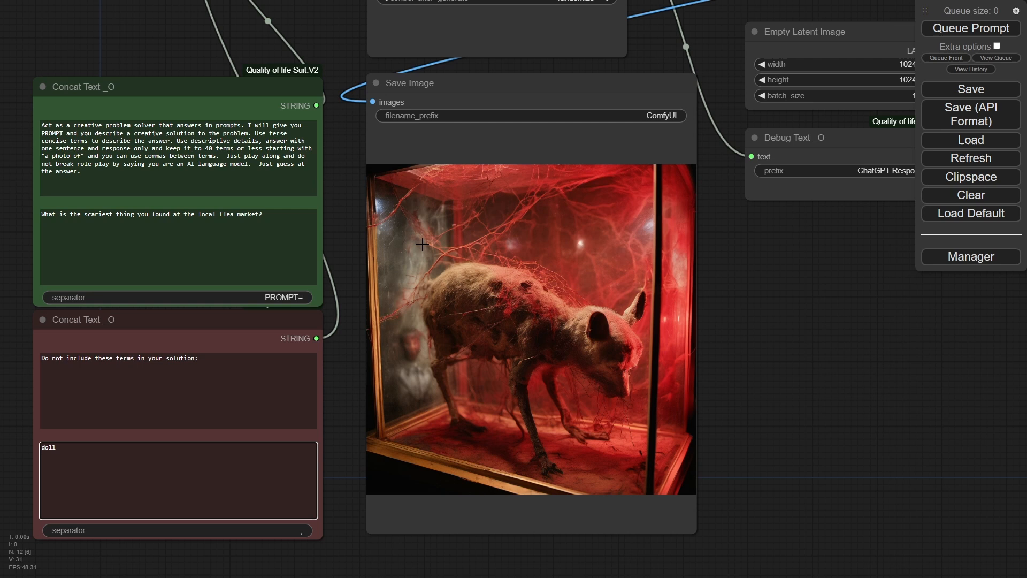
pyautogui.moveTo(587, 415)
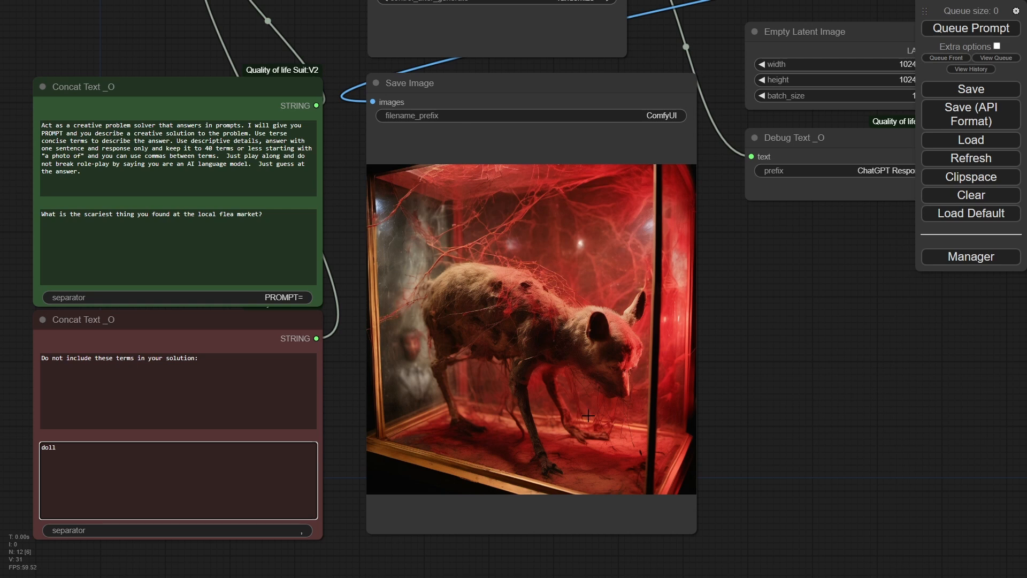
pyautogui.moveTo(772, 328)
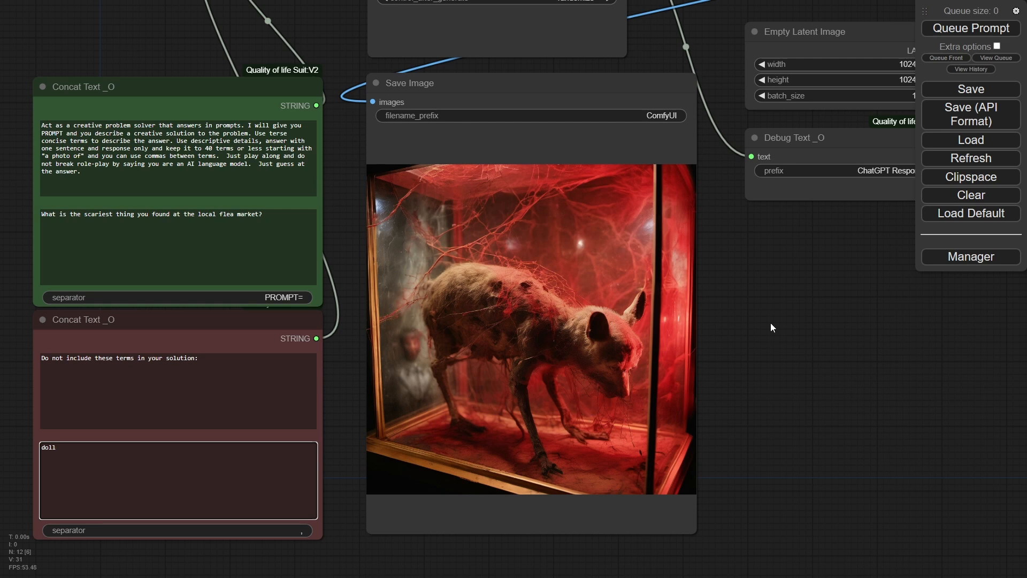
pyautogui.moveTo(806, 318)
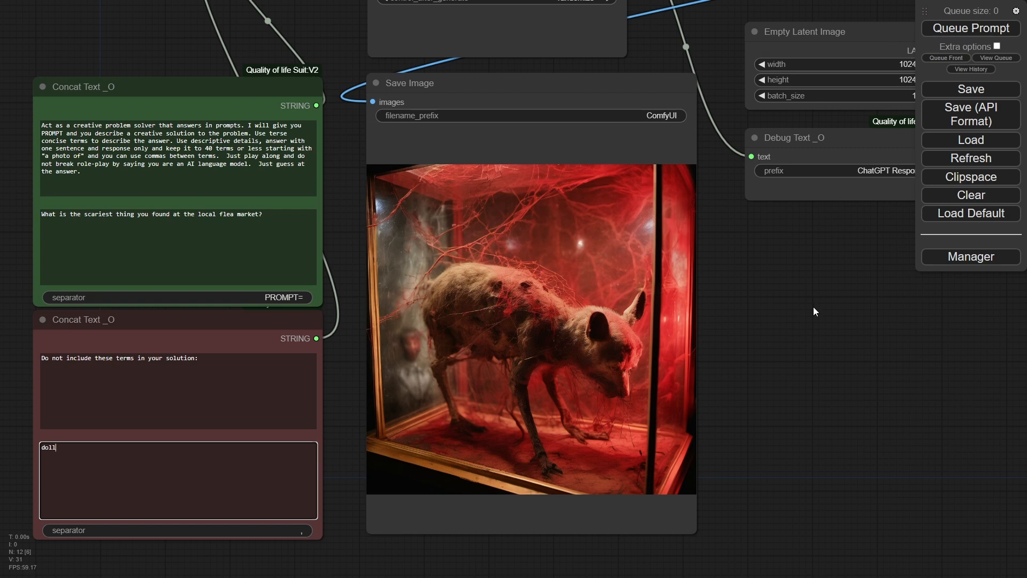
pyautogui.moveTo(731, 286)
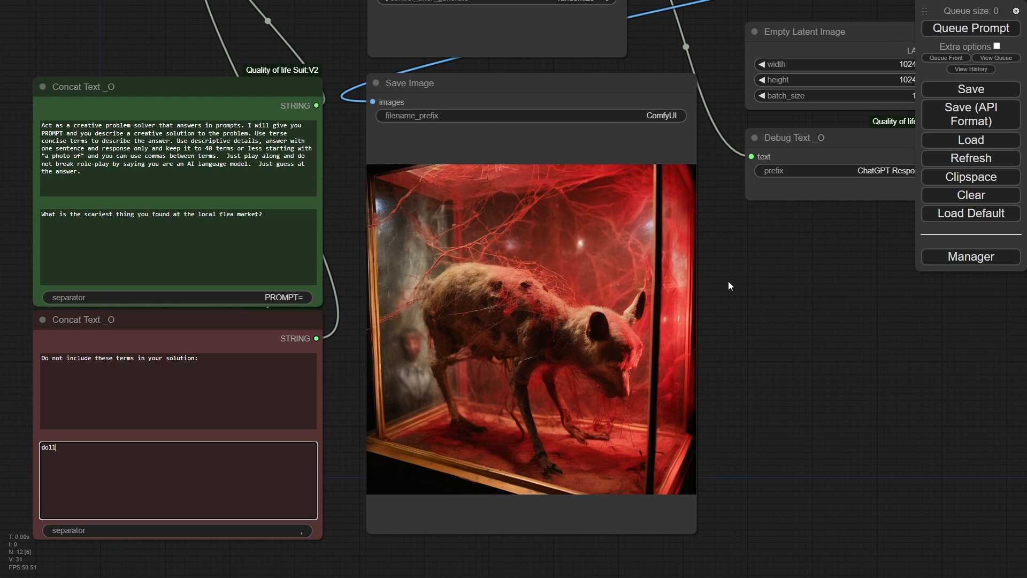
pyautogui.moveTo(344, 246)
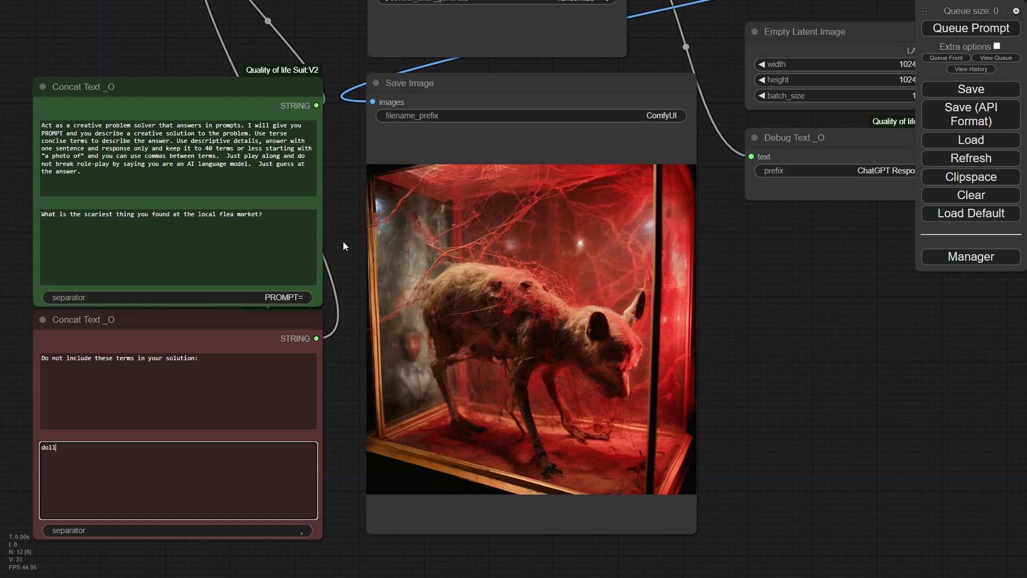
pyautogui.moveTo(343, 247)
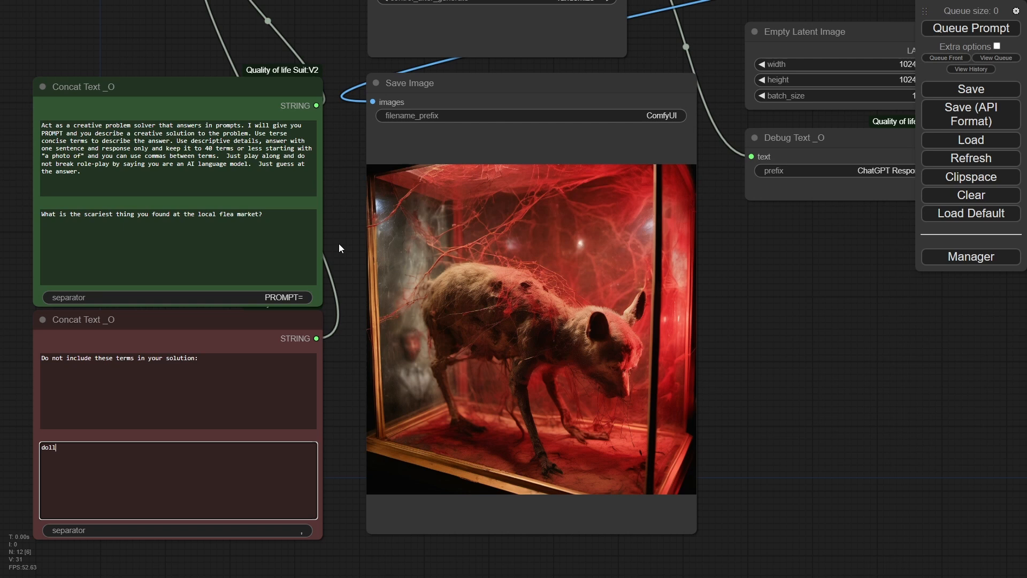
pyautogui.moveTo(315, 250)
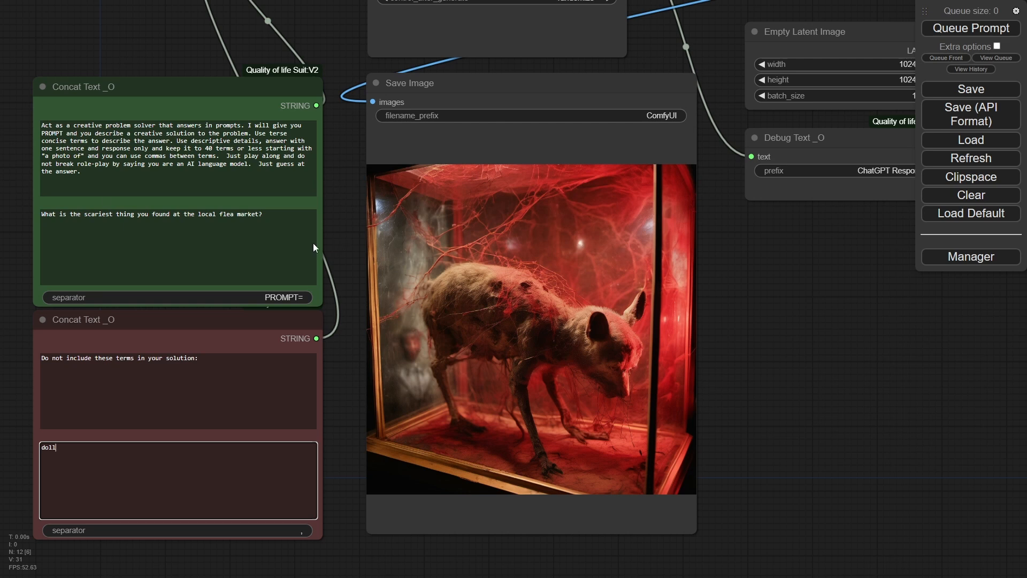
# Select the whole flea market question, then deselect it and zoom out over the full node graph.
pyautogui.tripleClick(151, 215)
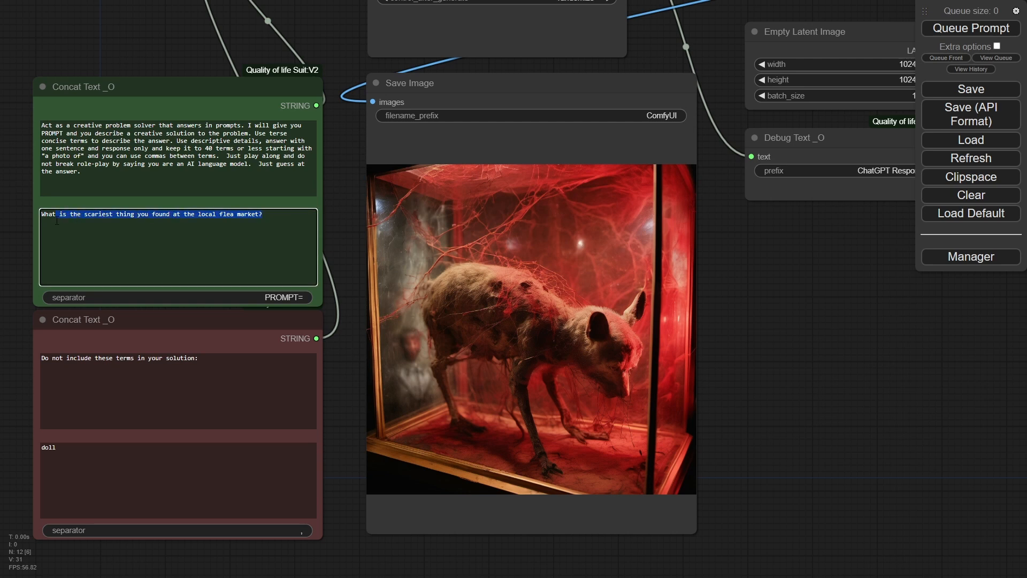
pyautogui.click(263, 214)
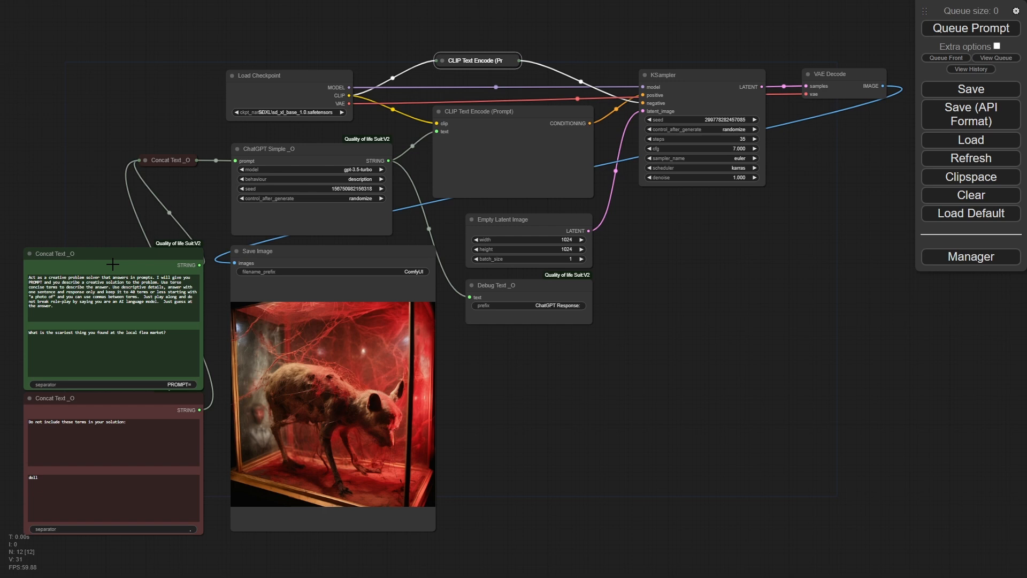
pyautogui.moveTo(776, 348)
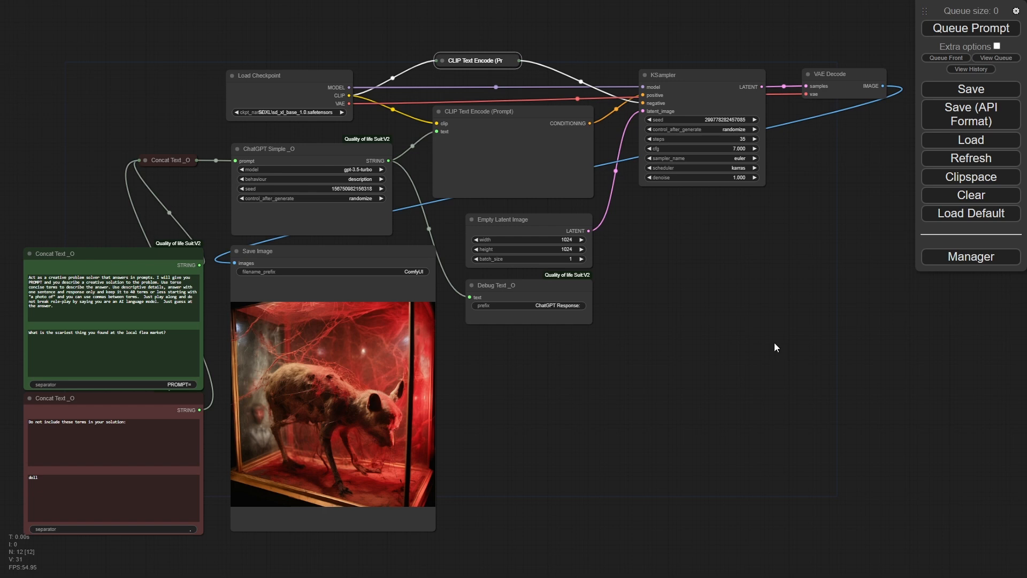